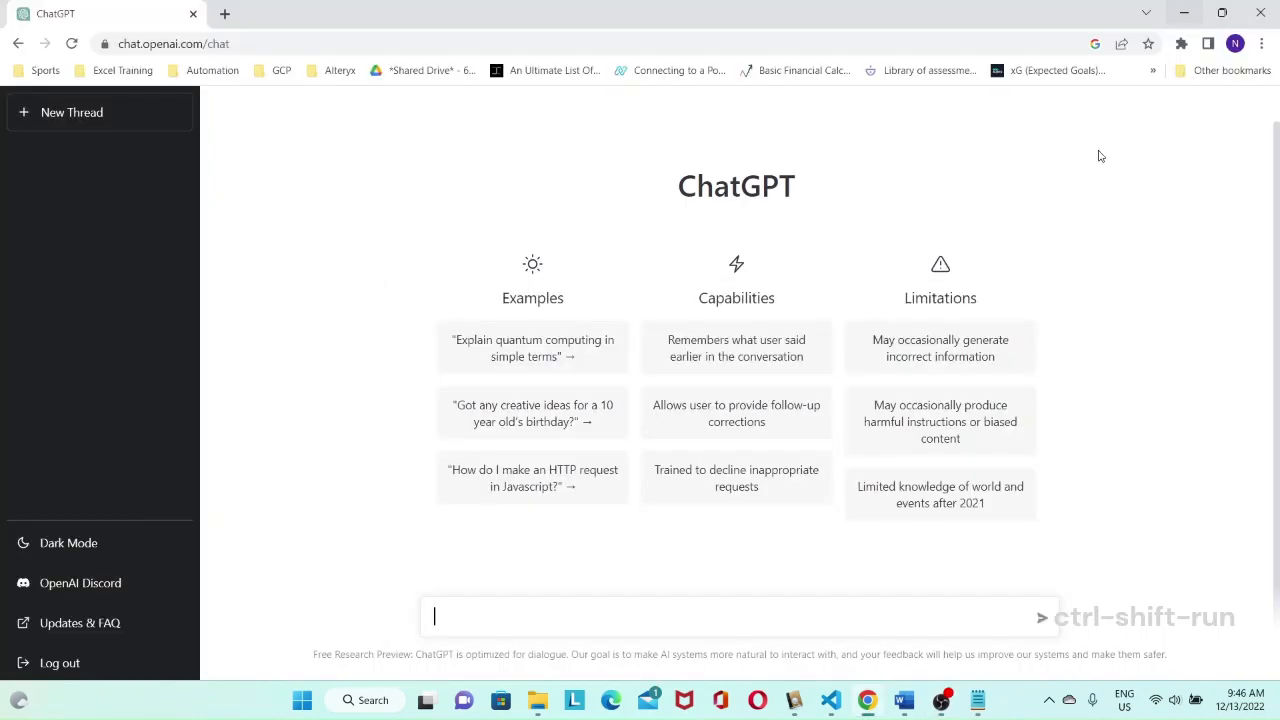
pyautogui.moveTo(920, 434)
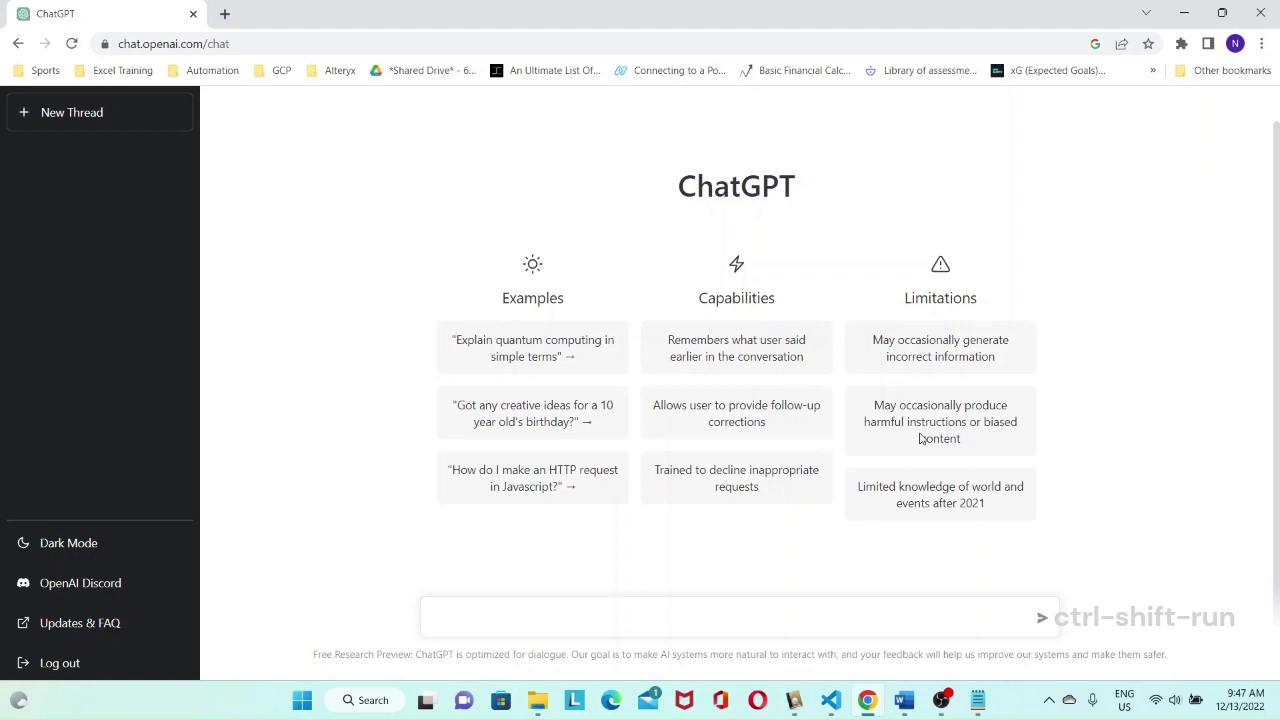
# - Send 'what are the section headers for an article about fun things to do in thailand'
pyautogui.click(617, 615)
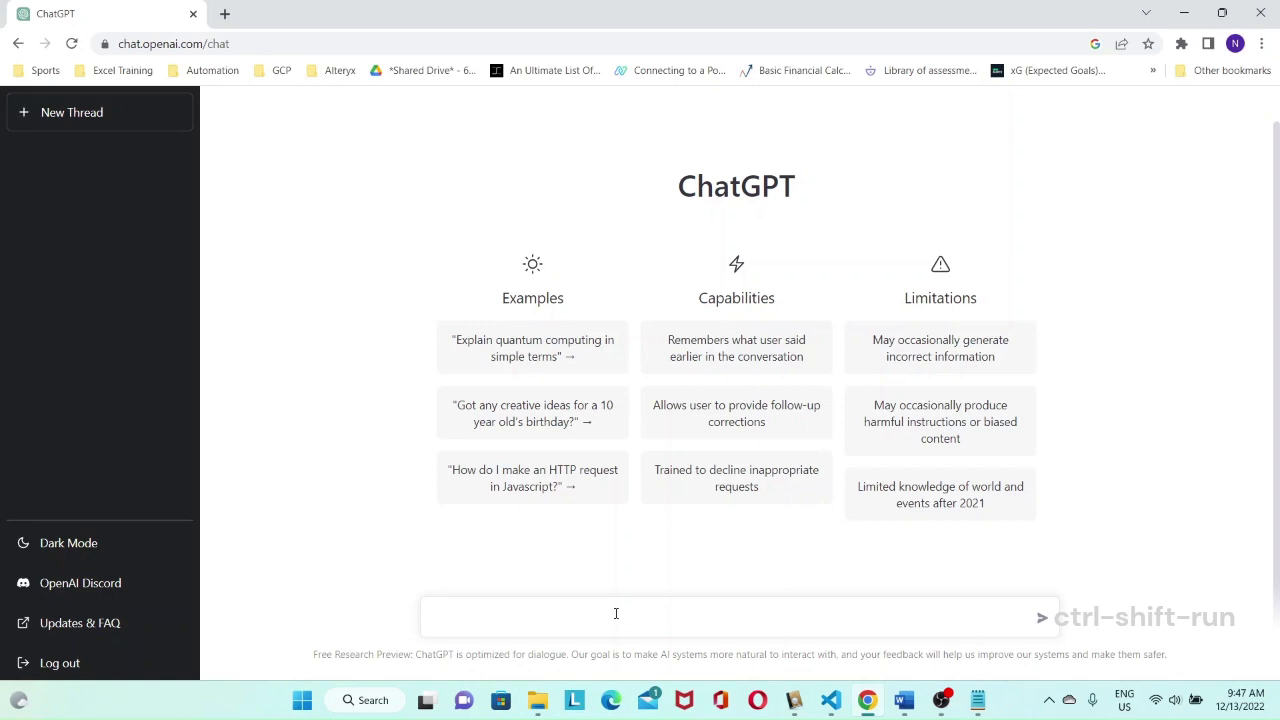
pyautogui.write('what are t')
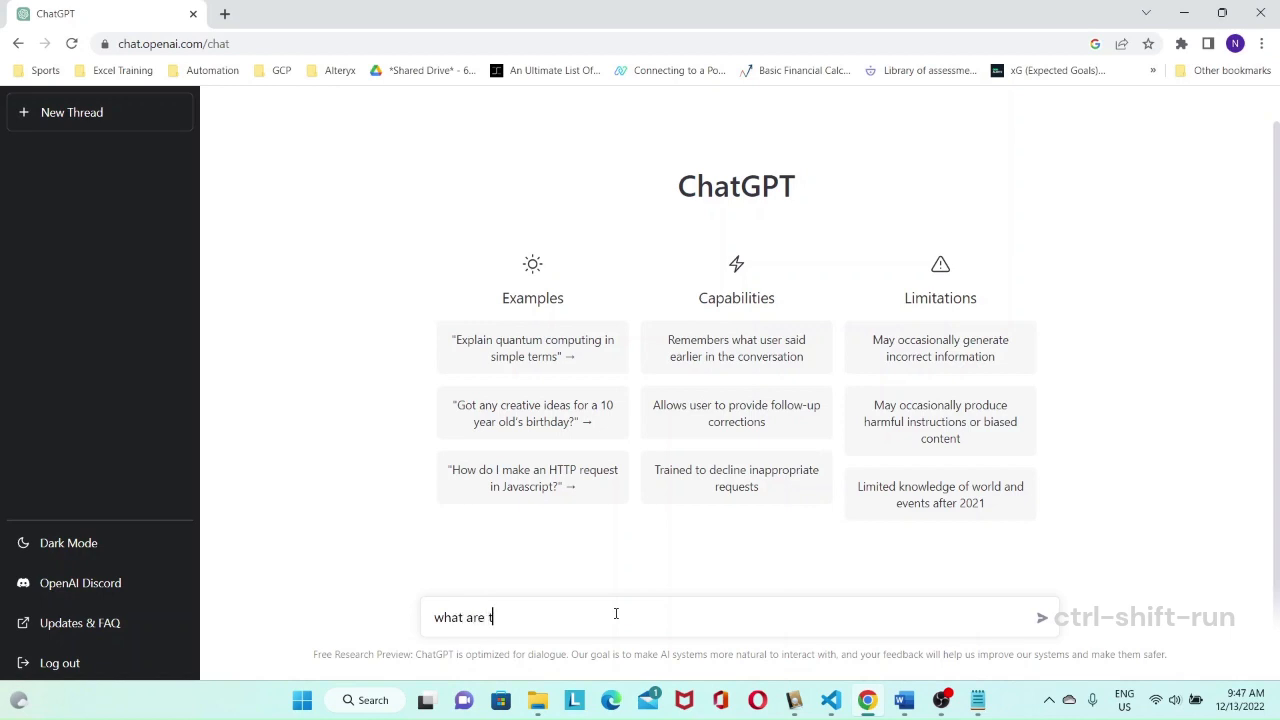
pyautogui.write('section')
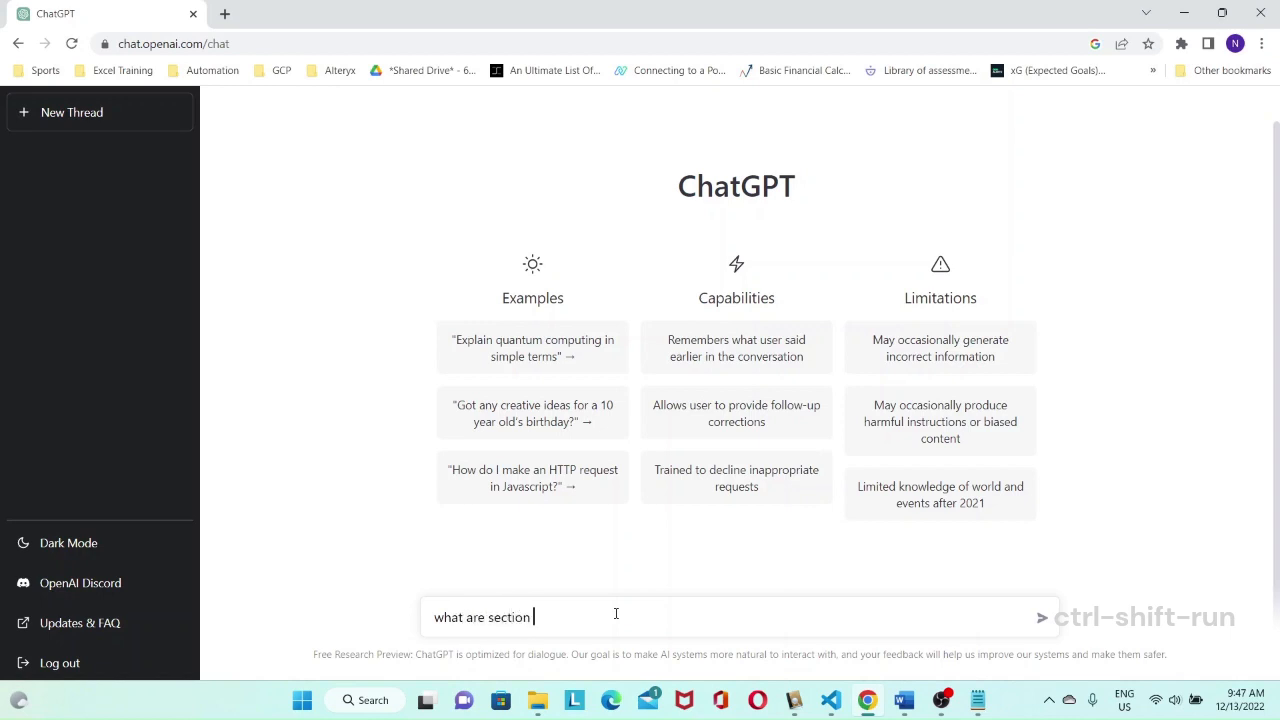
pyautogui.write('h')
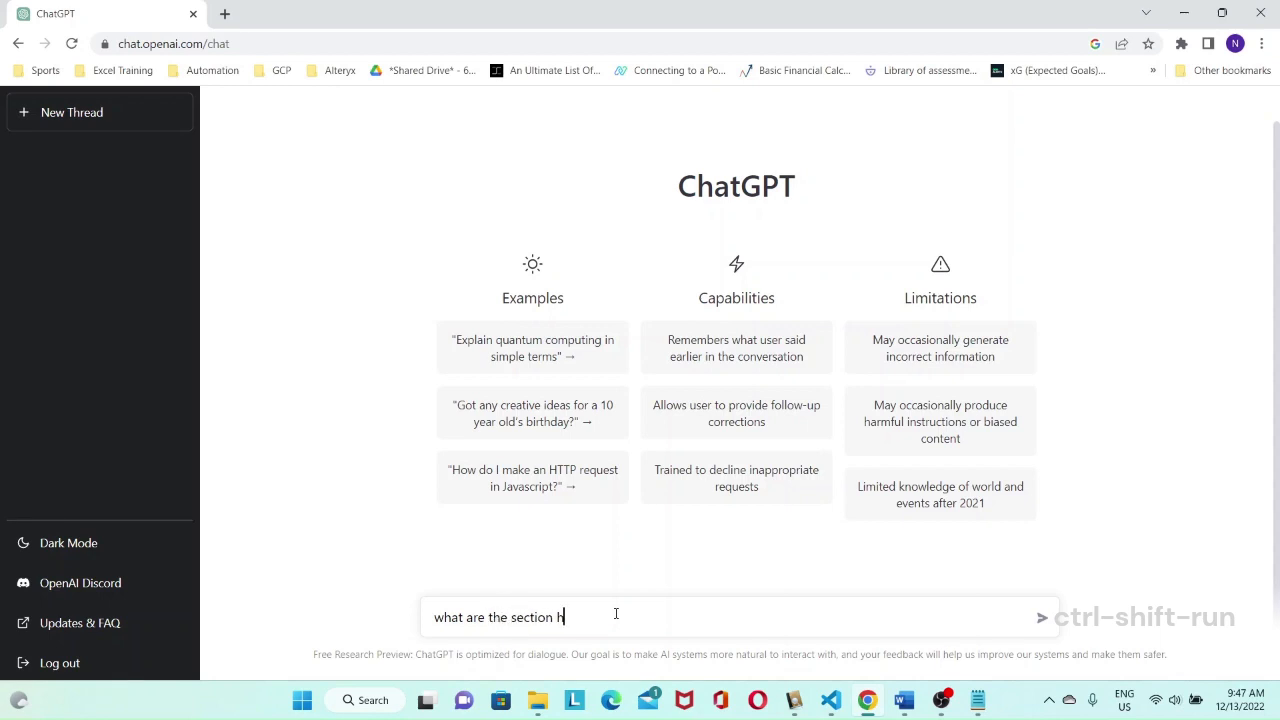
pyautogui.write('eaders for an article about fun things to')
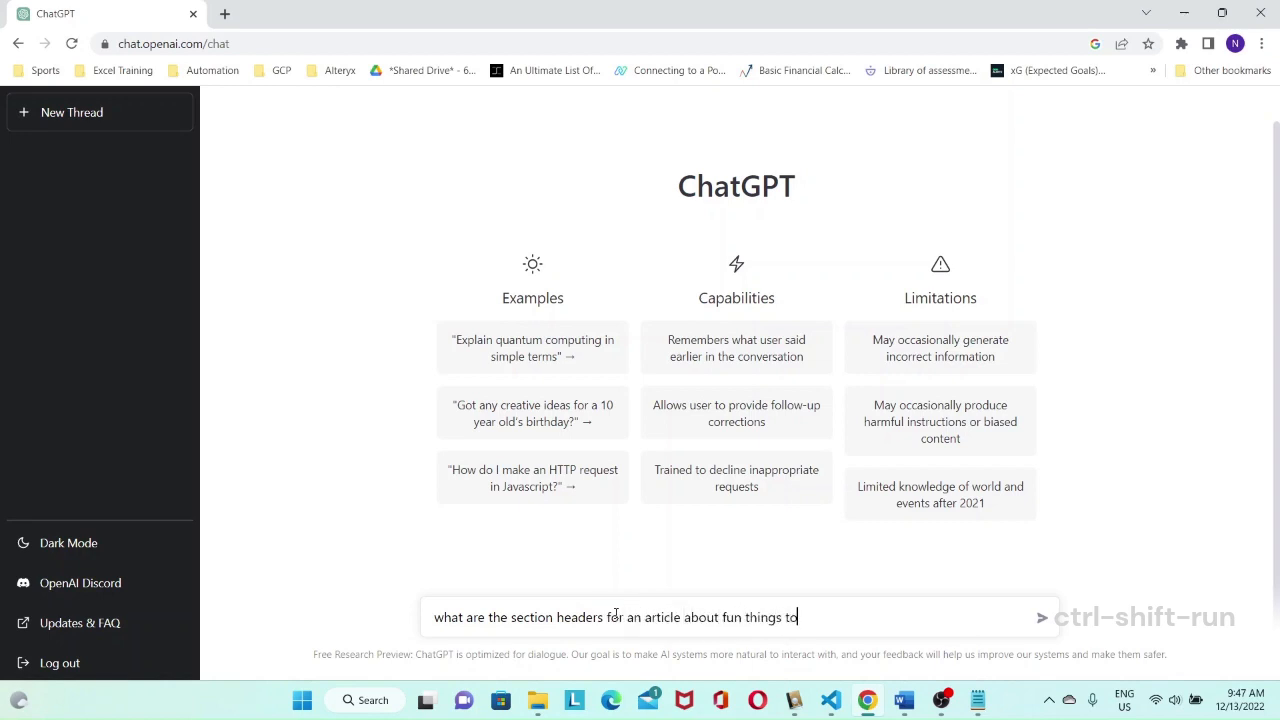
pyautogui.write('do in thai')
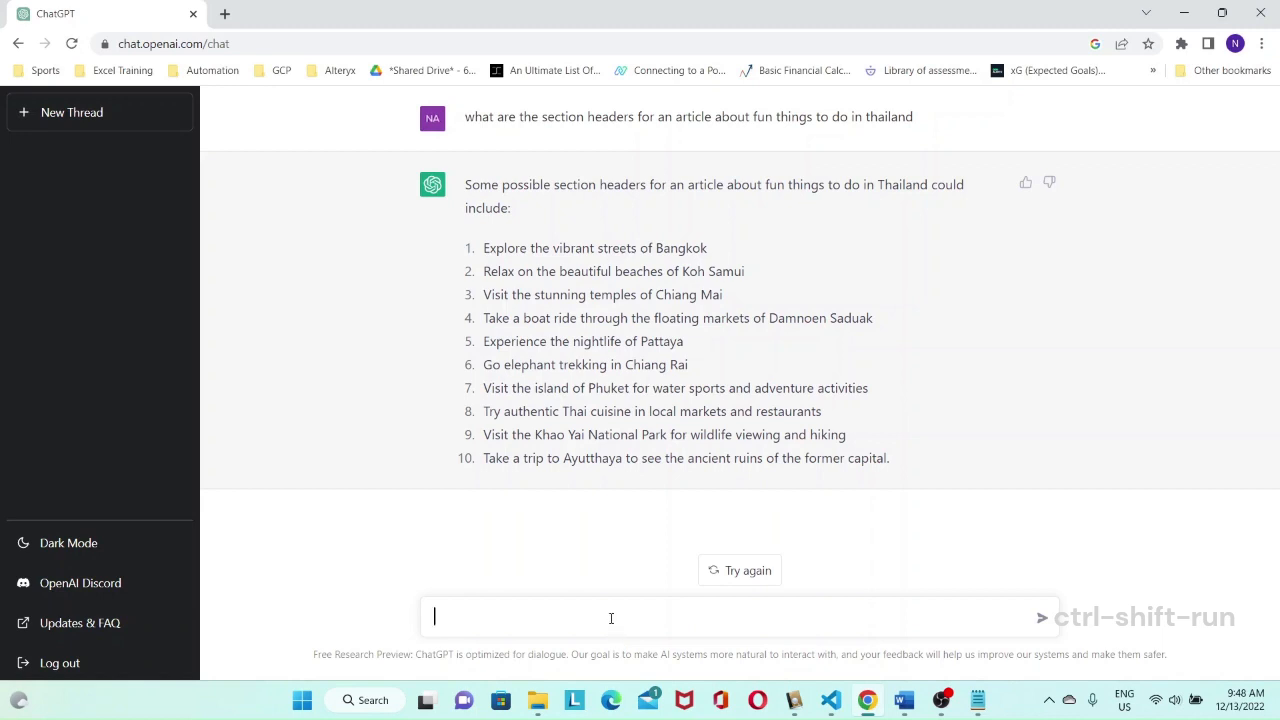
# - Send 'could you expand on point 1 in 500 words', removing the stray 'or less' wording
pyautogui.write('c')
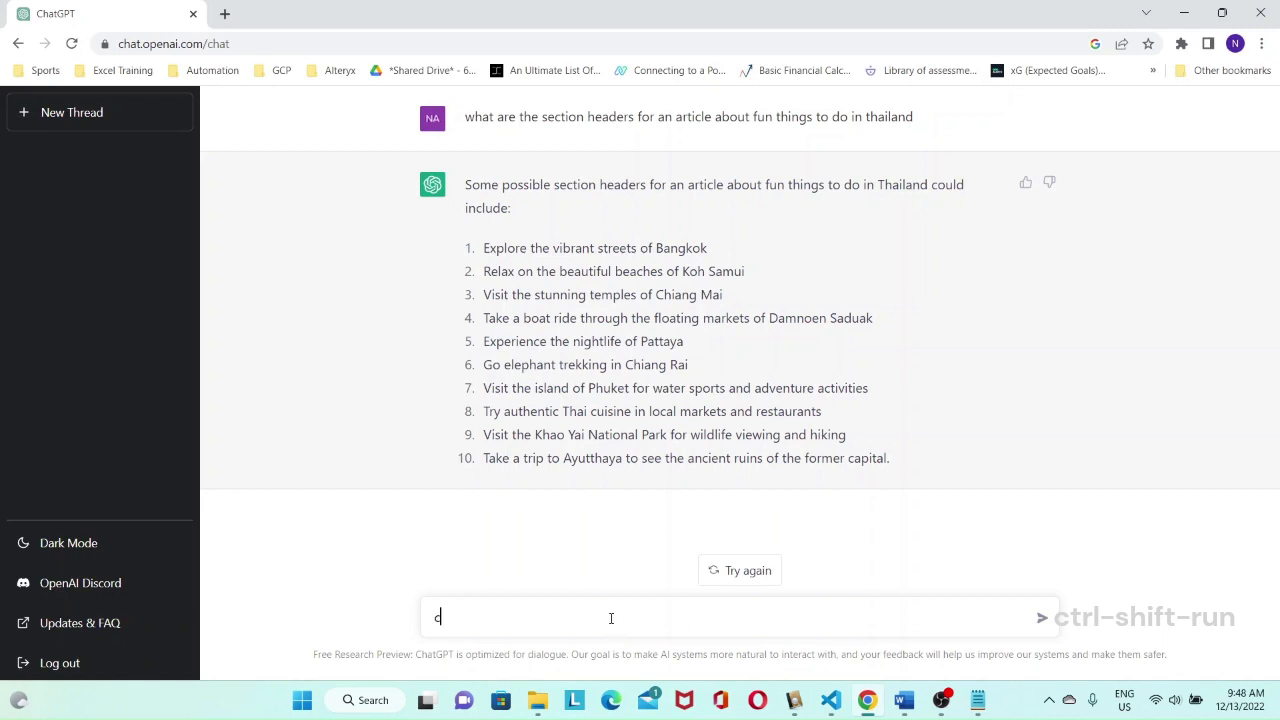
pyautogui.write('ould you e')
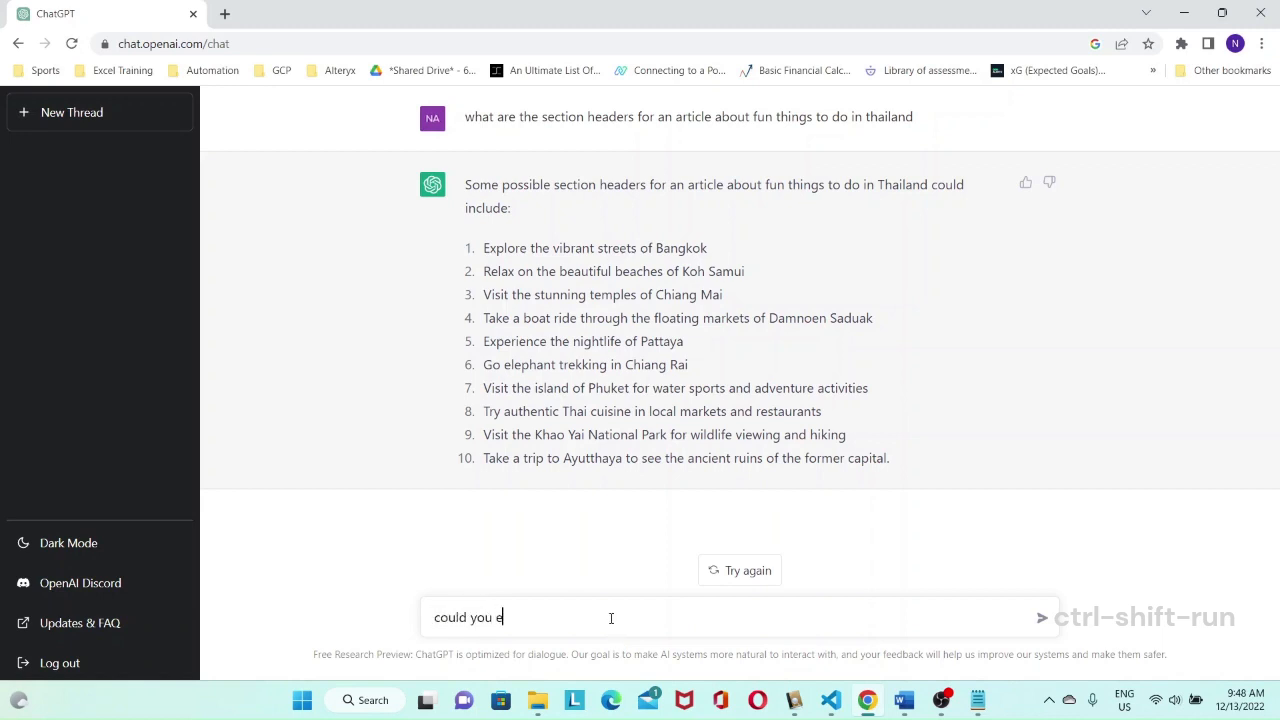
pyautogui.write('xpand on point 1 in')
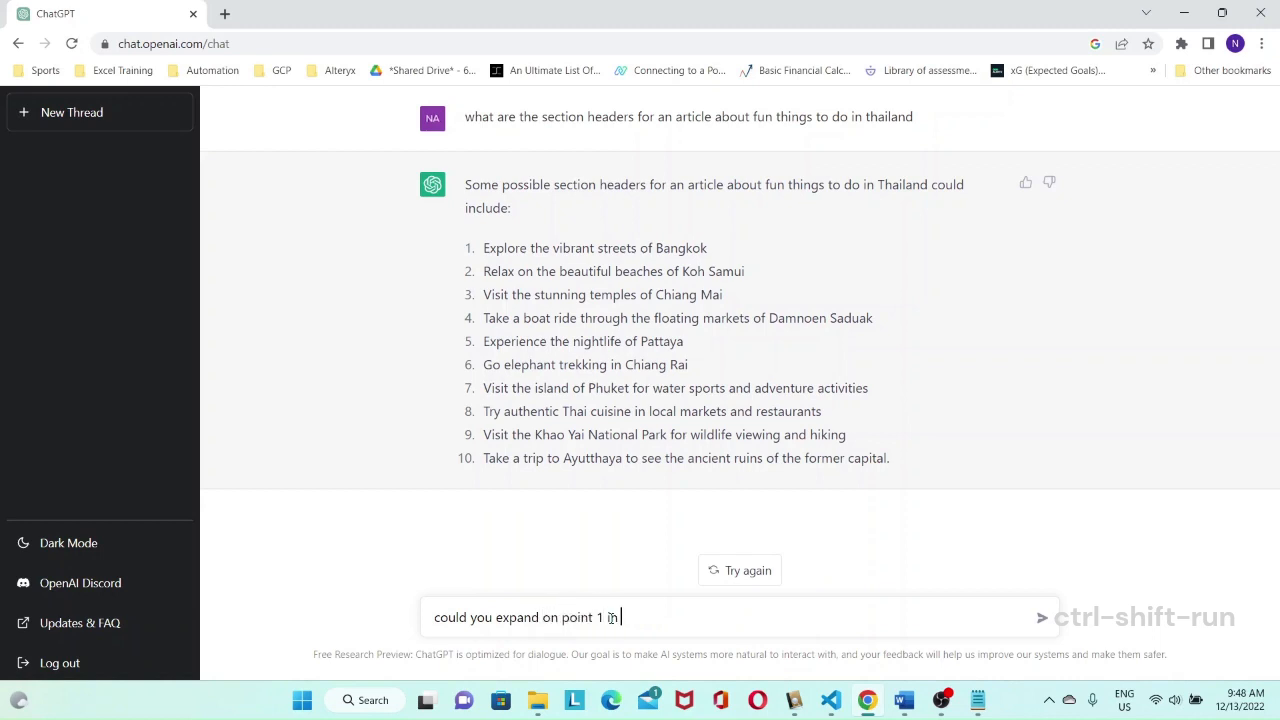
pyautogui.write('500')
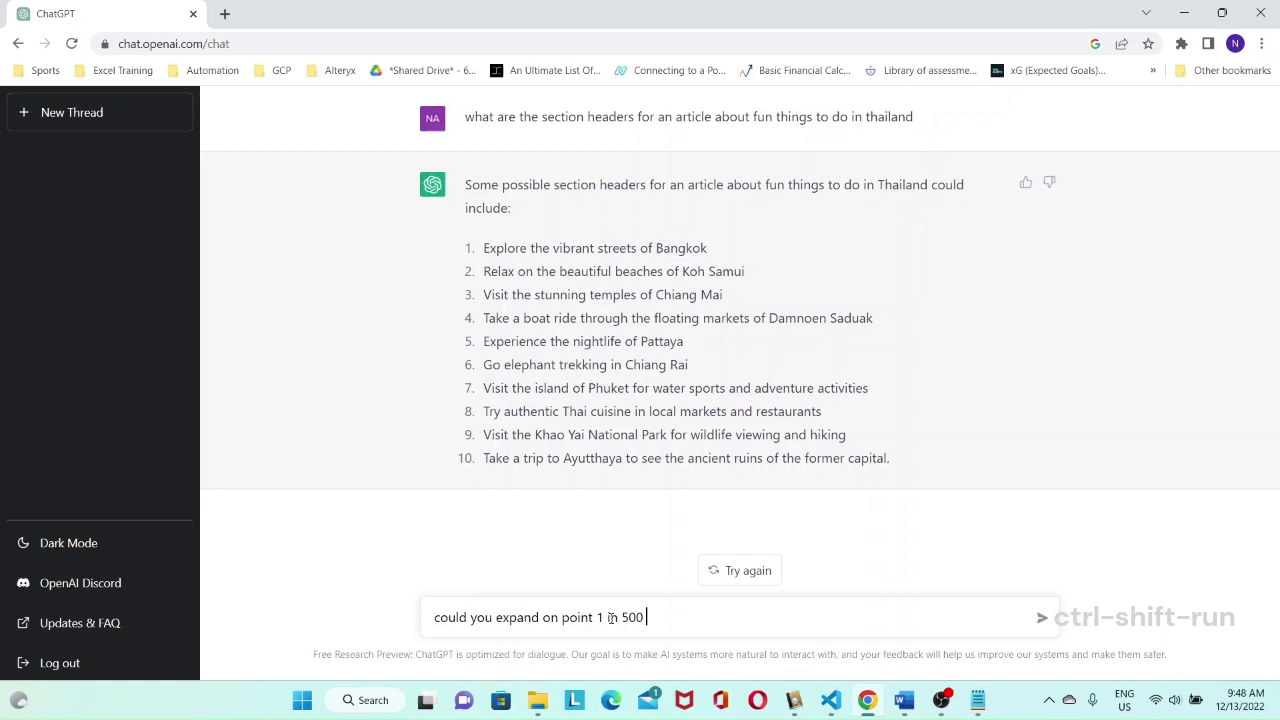
pyautogui.write('or less words')
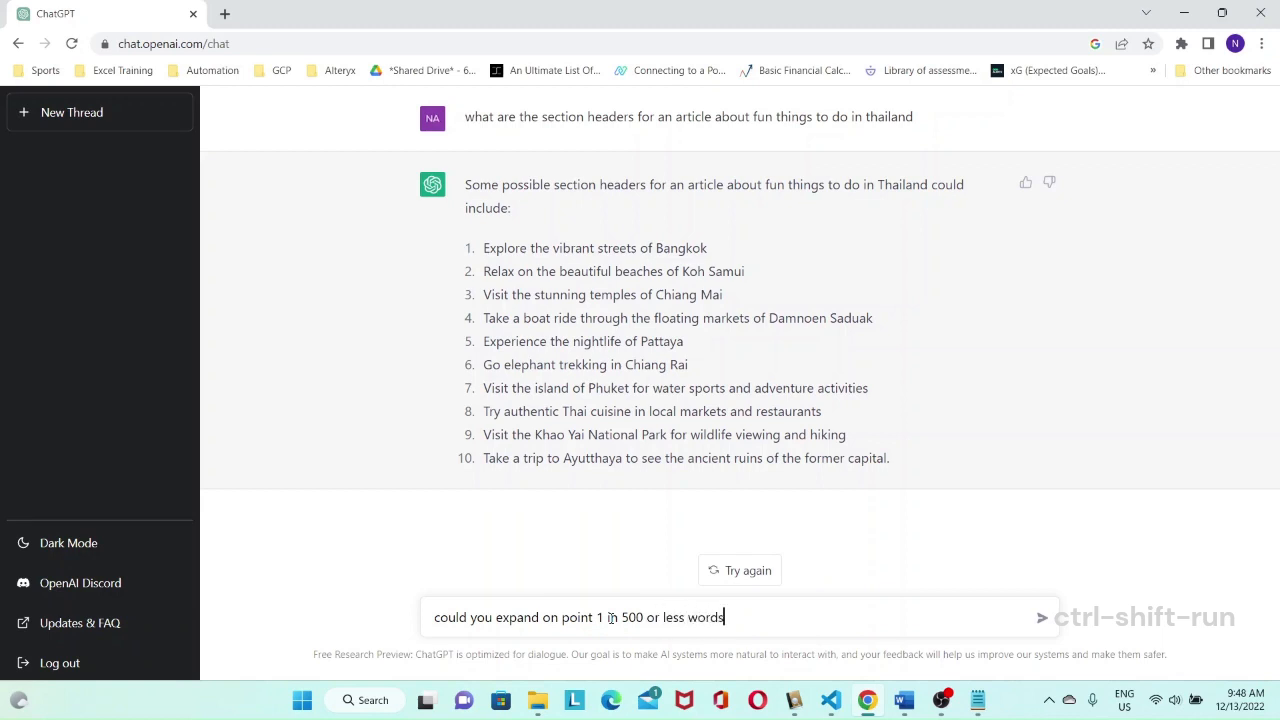
pyautogui.press('Backspace')
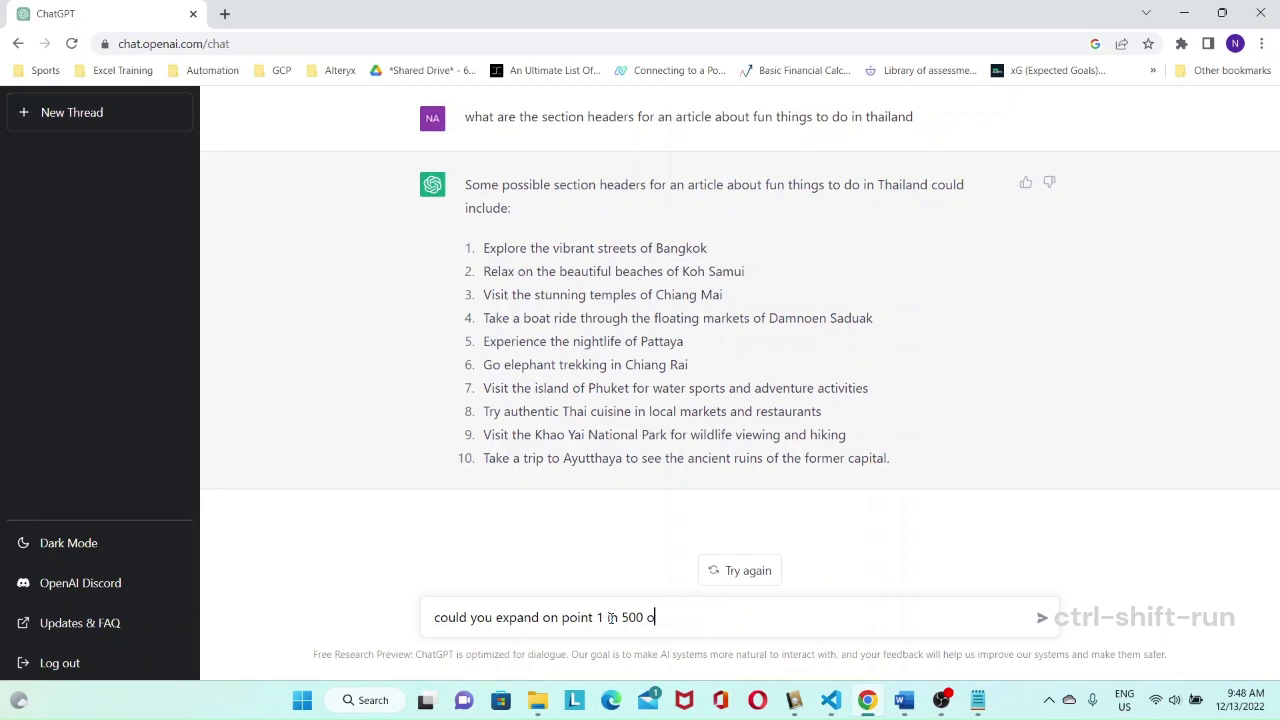
pyautogui.write('words')
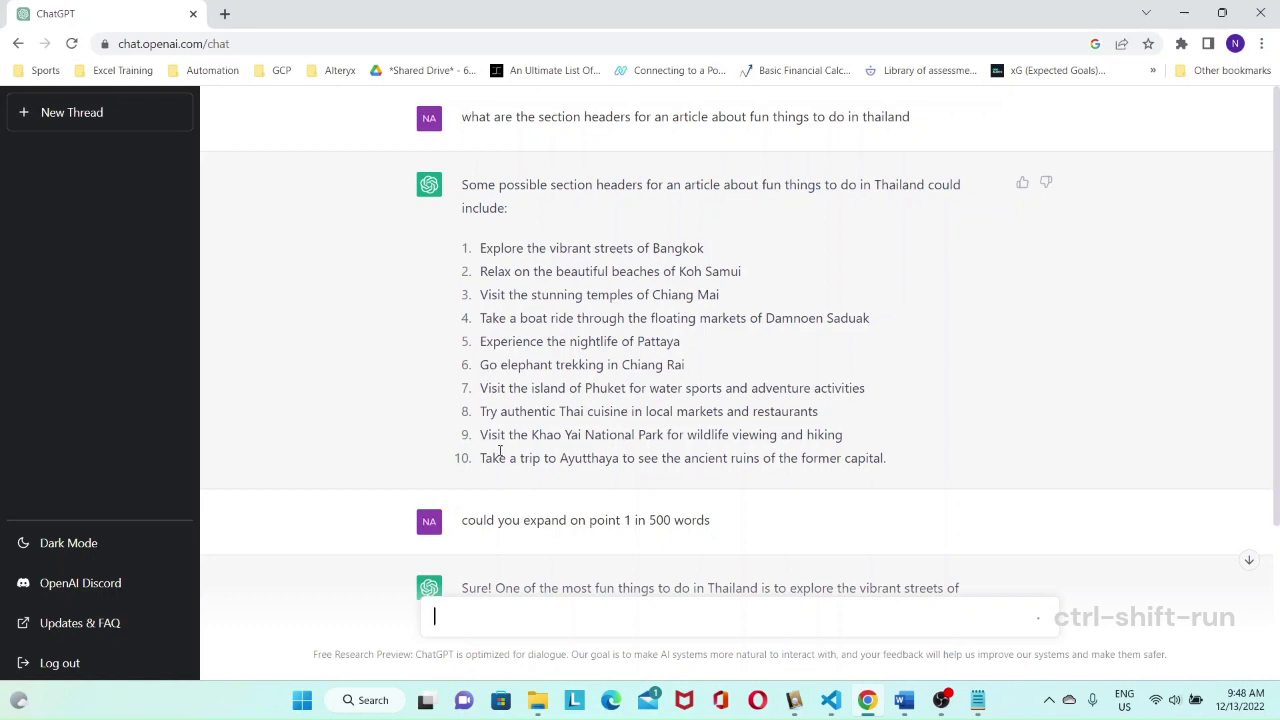
# - Scroll through the expanded Bangkok streets reply until it reaches its concluding paragraph
pyautogui.scroll(-3)
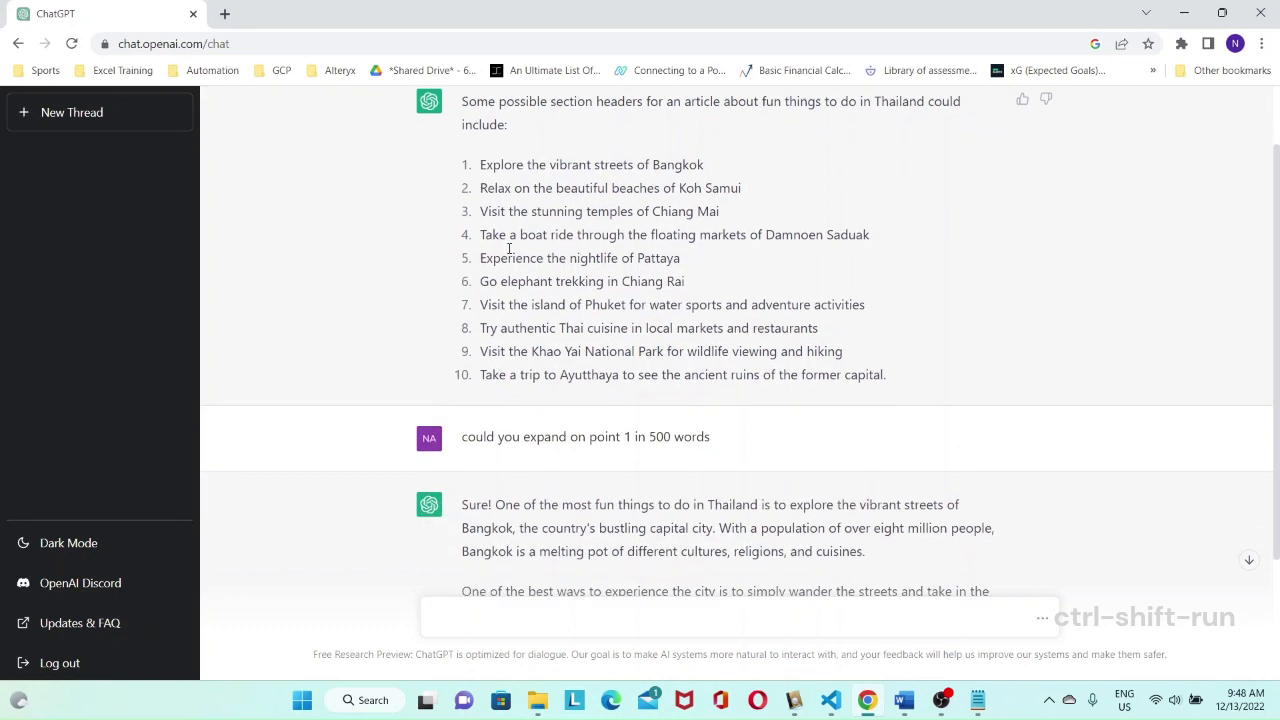
pyautogui.scroll(-3)
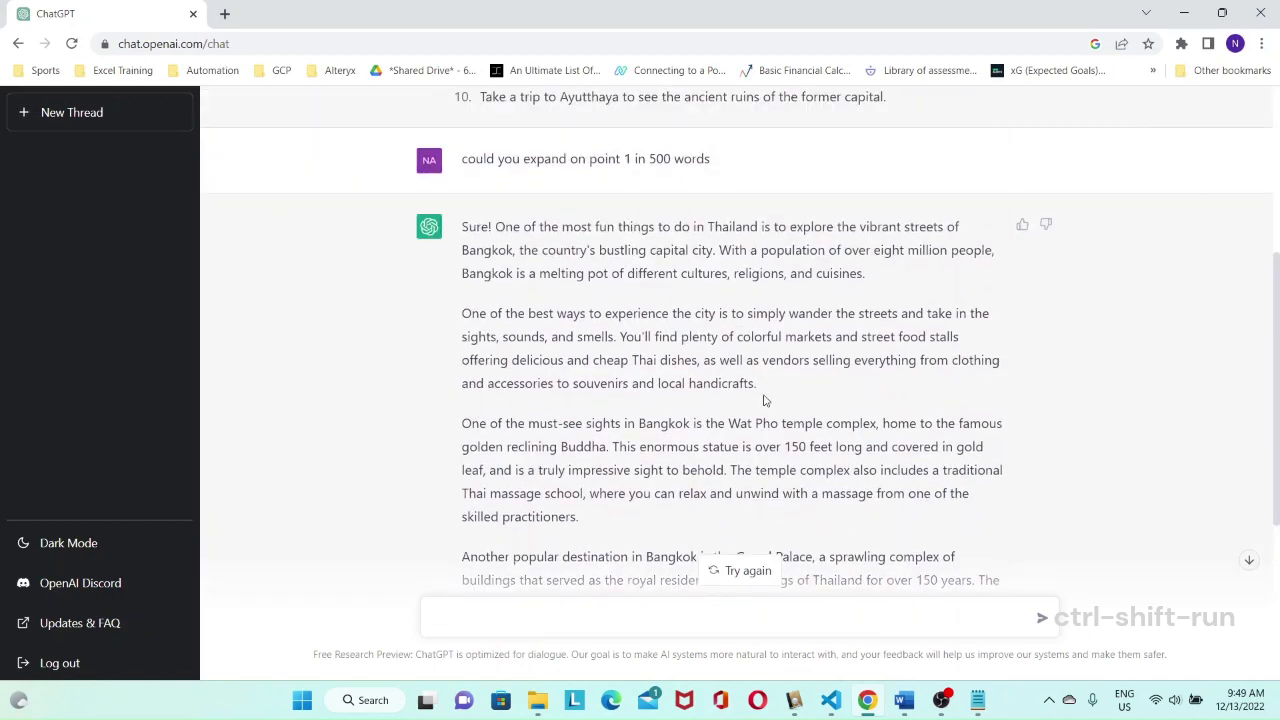
pyautogui.scroll(-3)
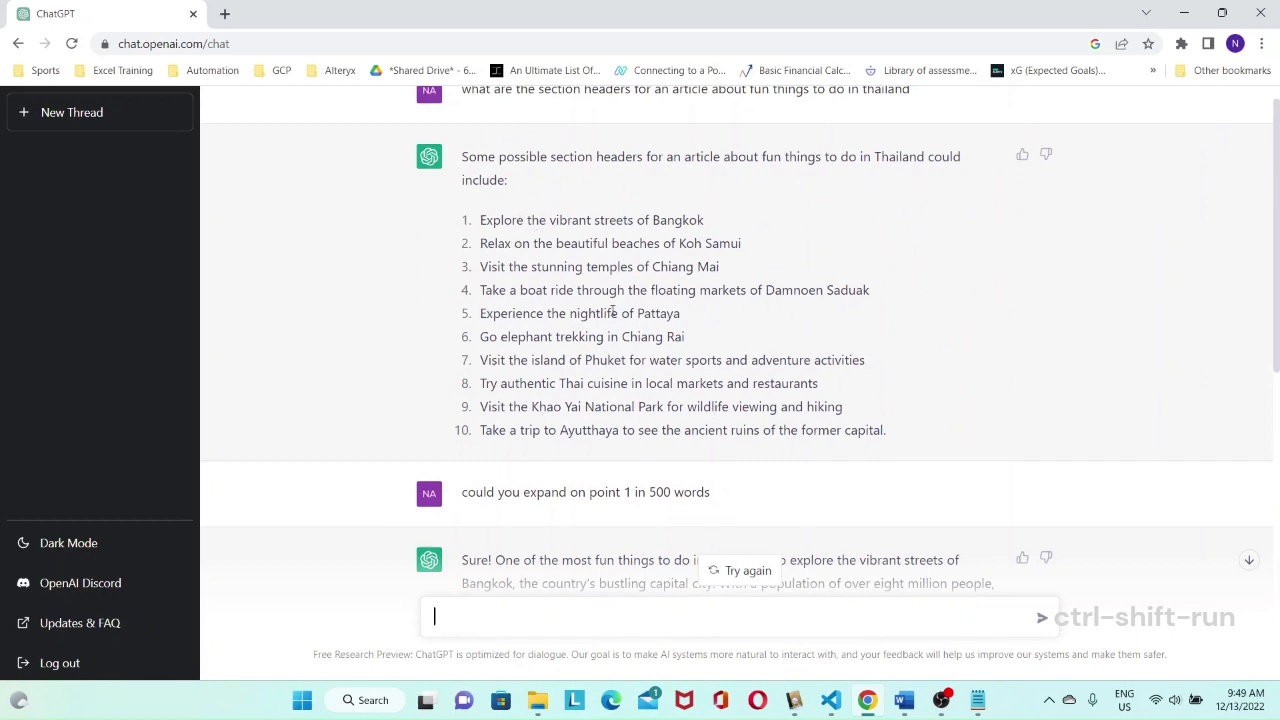
pyautogui.scroll(-3)
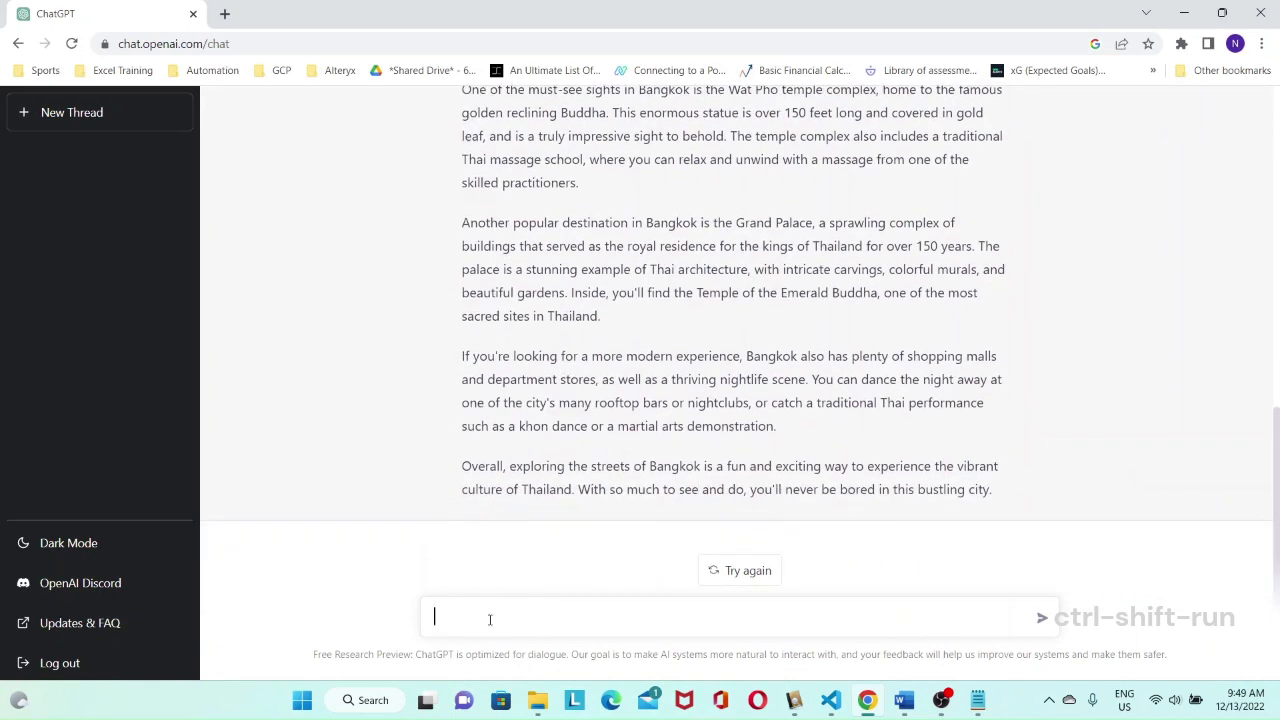
# - Send a follow-up 'could you expand on point 2 in about …' for the Koh Samui beaches
pyautogui.write('could you')
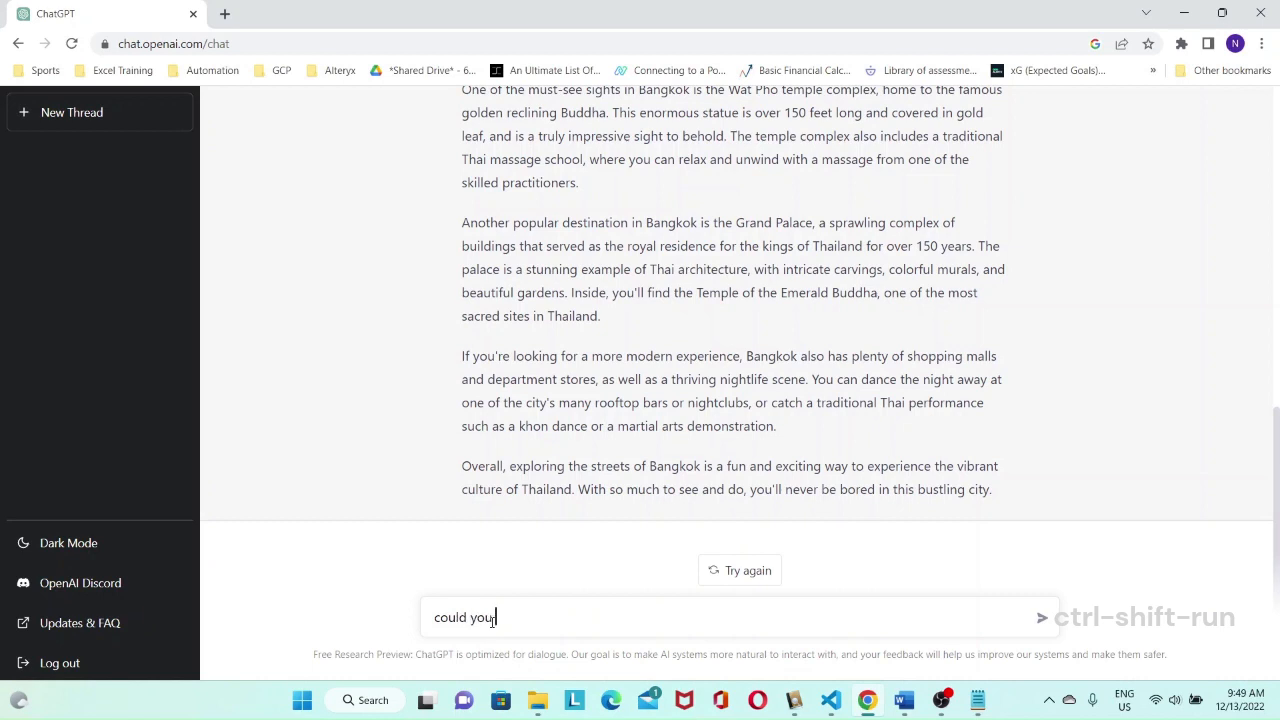
pyautogui.write('expand on poun')
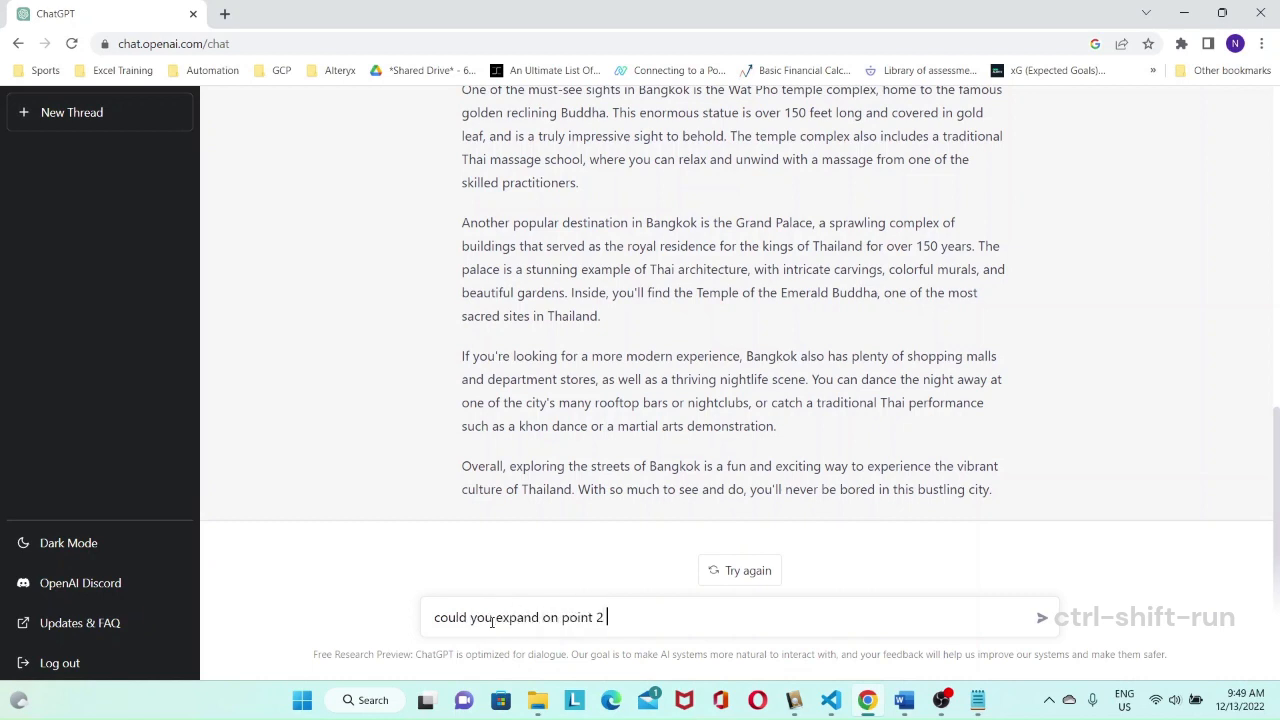
pyautogui.write('in about 30 seconds')
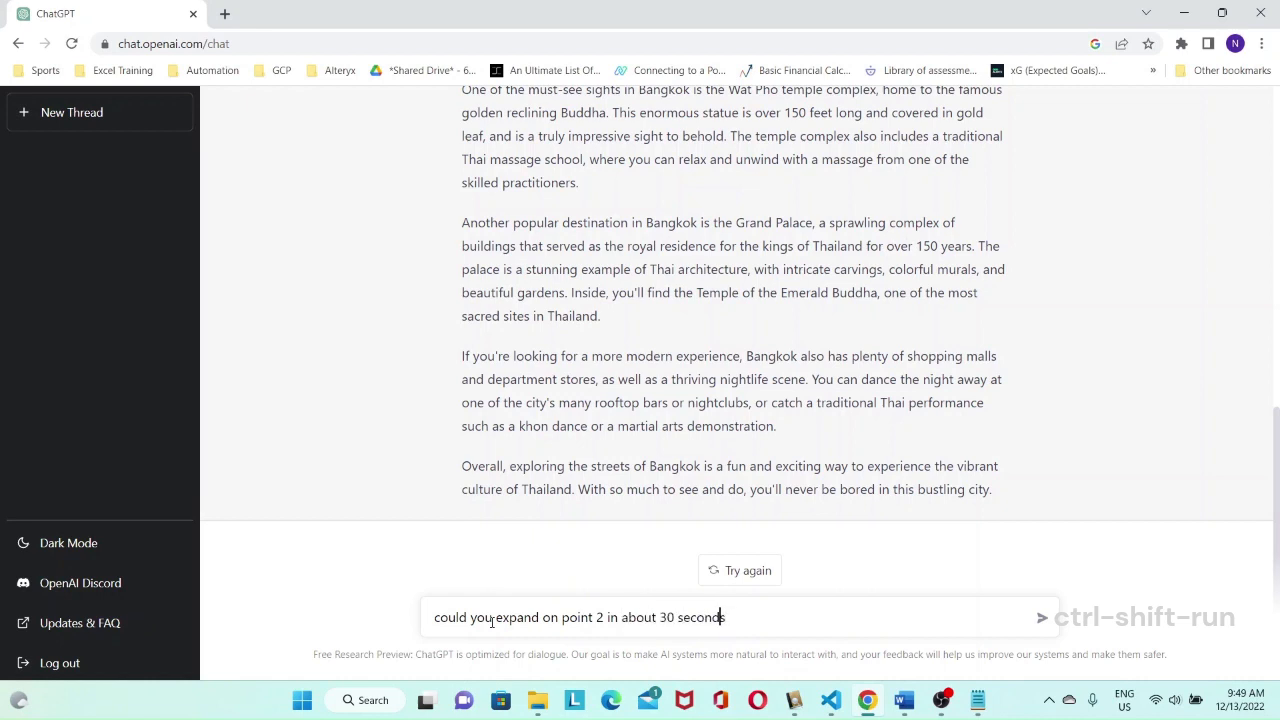
pyautogui.write('5')
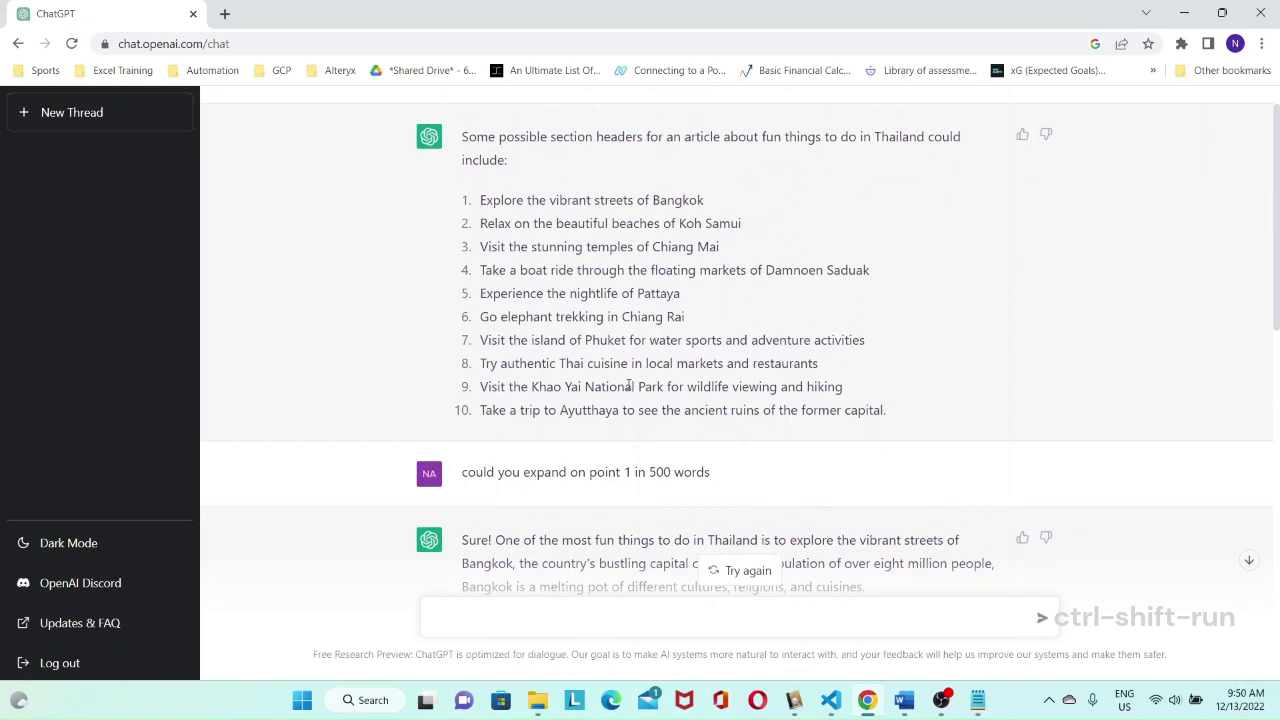
pyautogui.moveTo(622, 380)
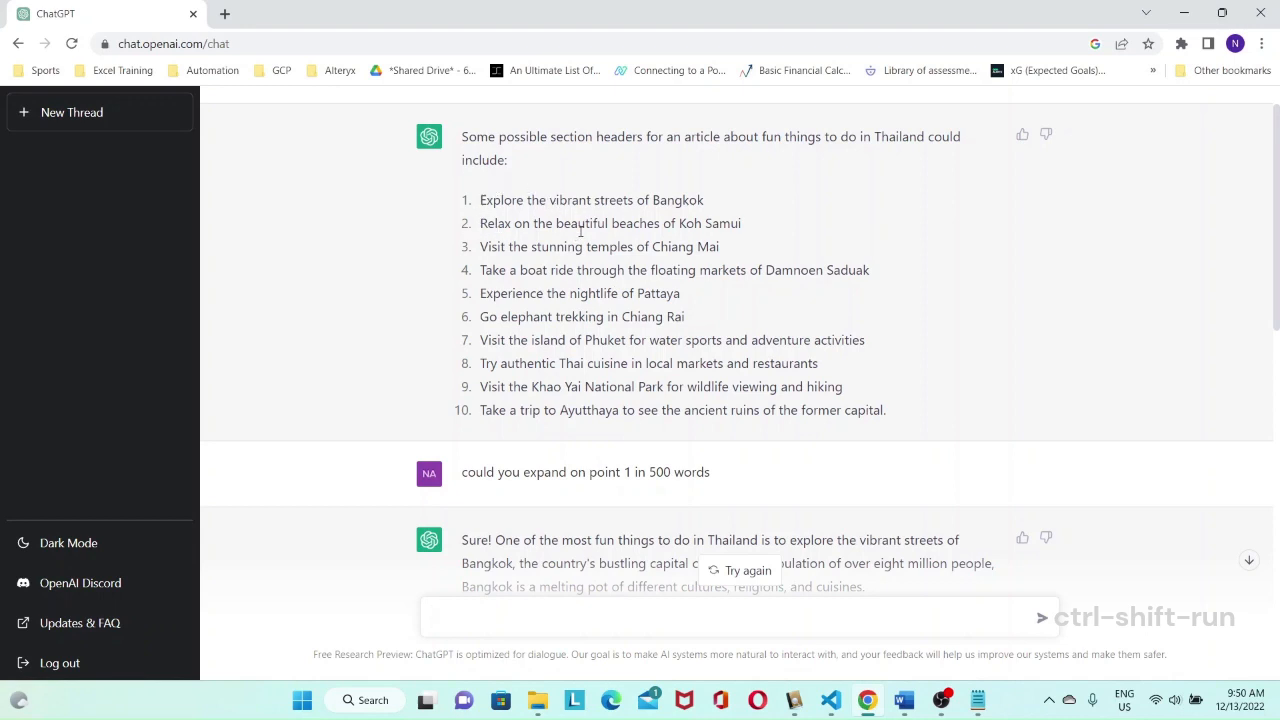
pyautogui.moveTo(658, 260)
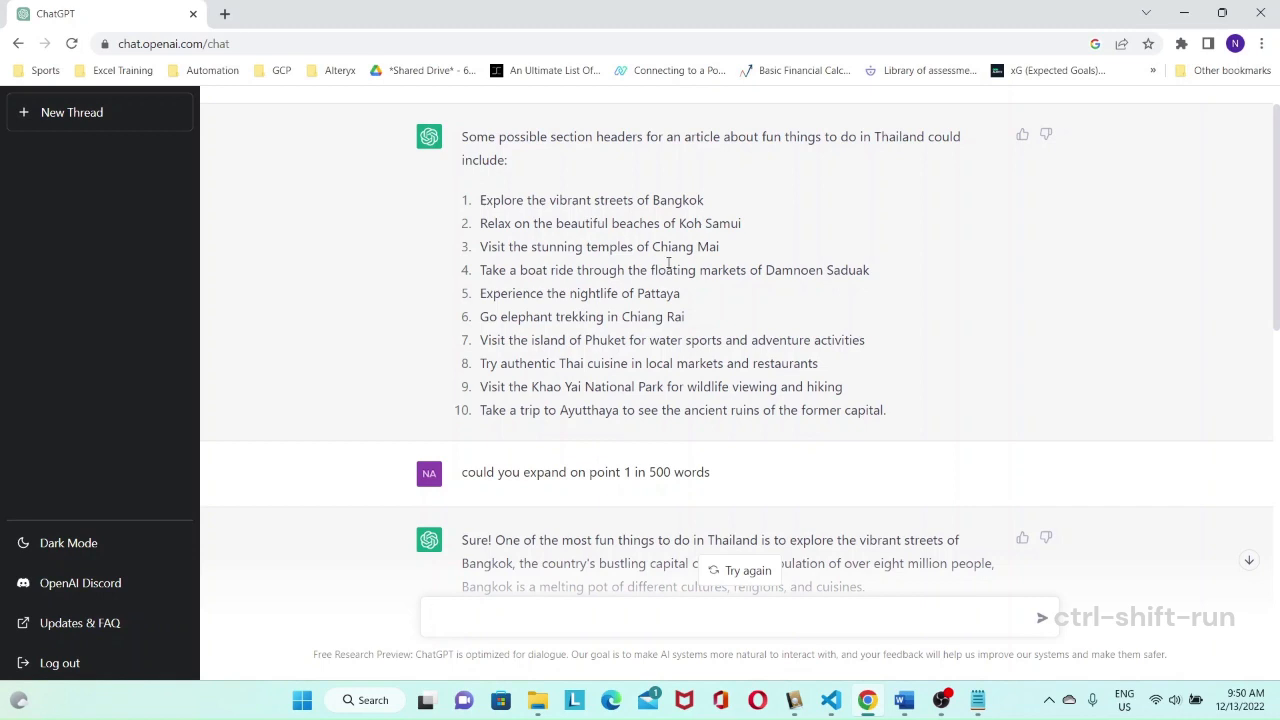
pyautogui.moveTo(688, 313)
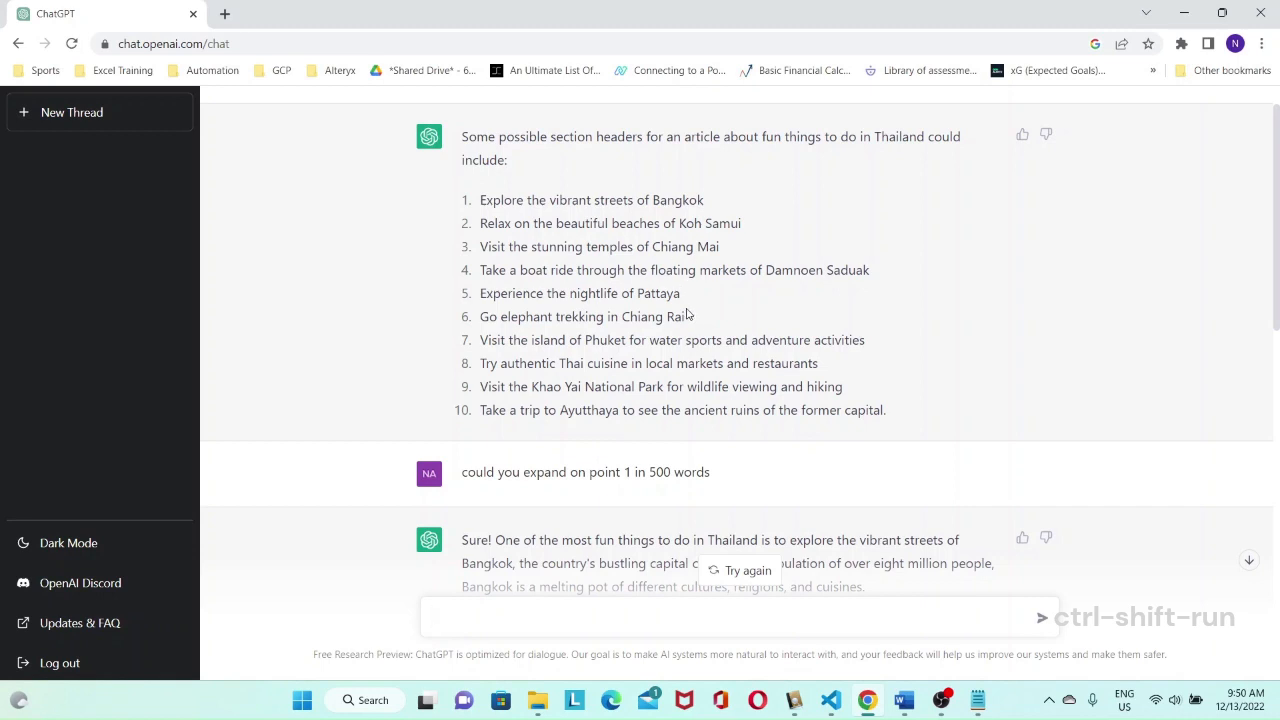
pyautogui.click(700, 617)
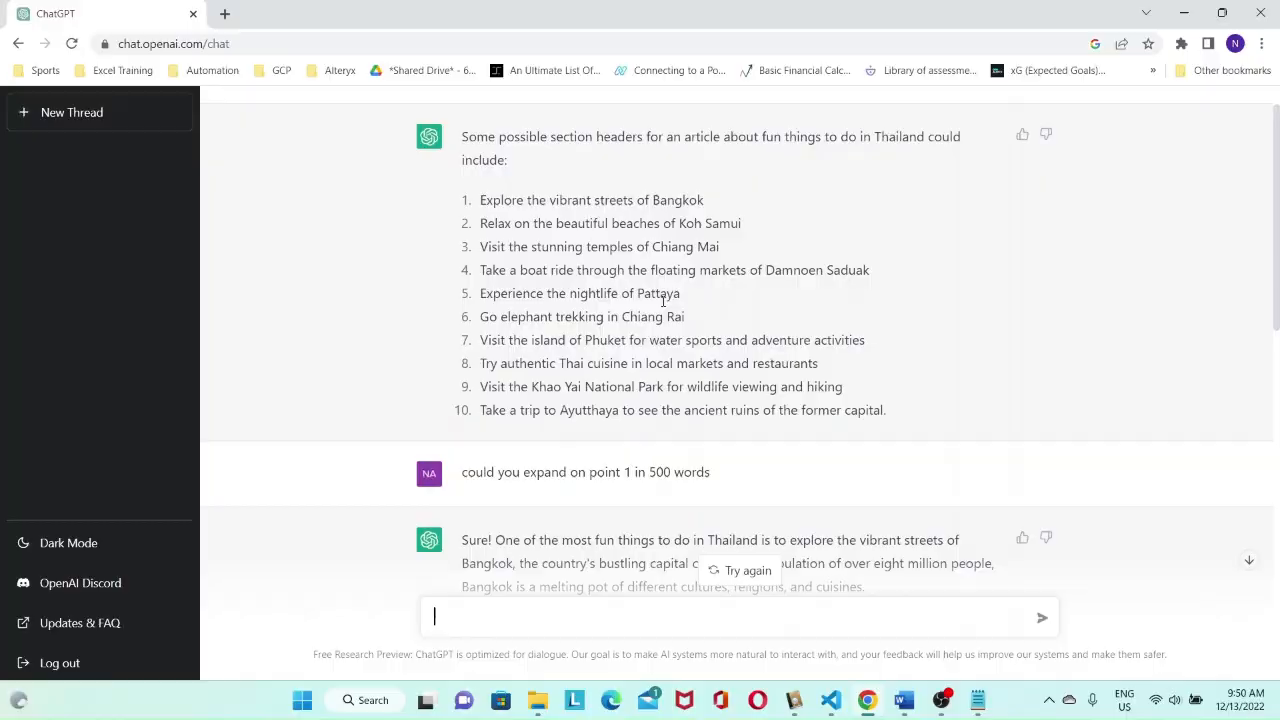